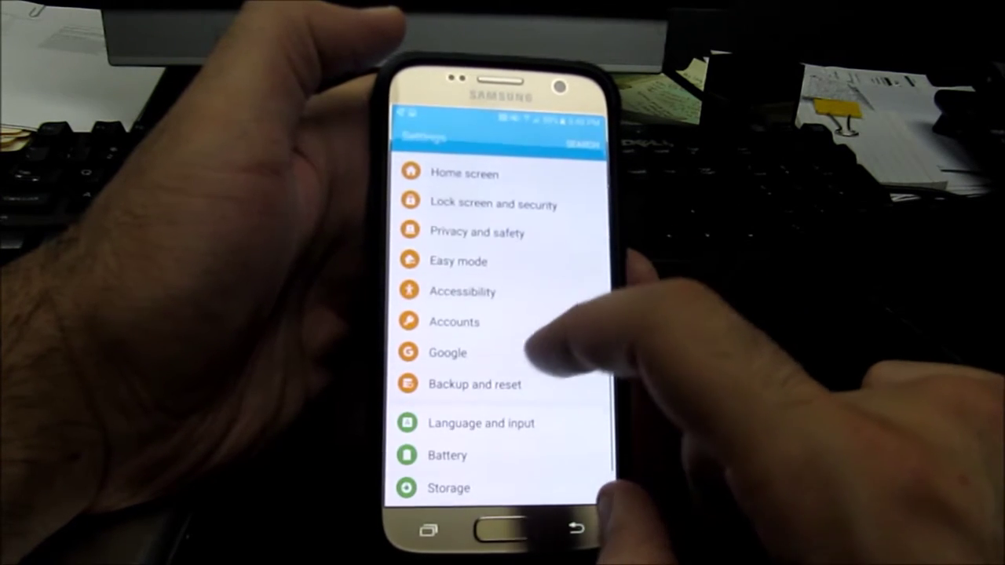
Scroll the main Settings list down to the Battery and Storage entries.
scroll("up", 3)
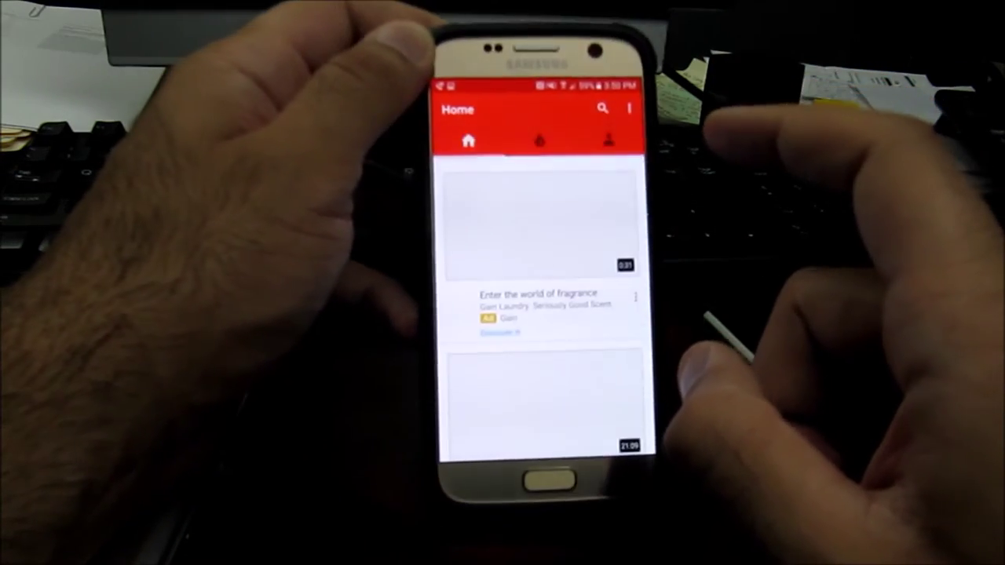
Show the YouTube Account page, which reports no account is signed in.
left_click(611, 139)
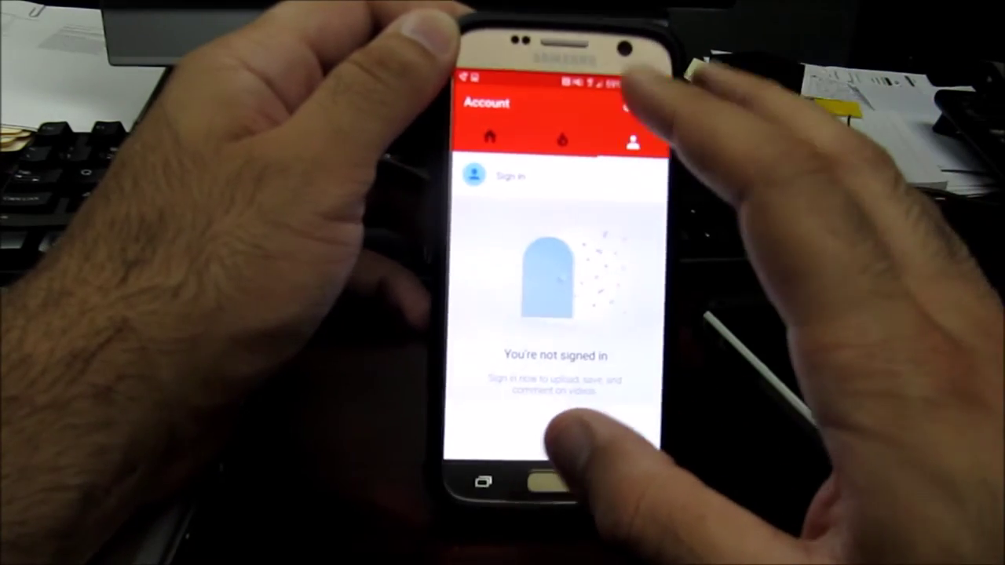